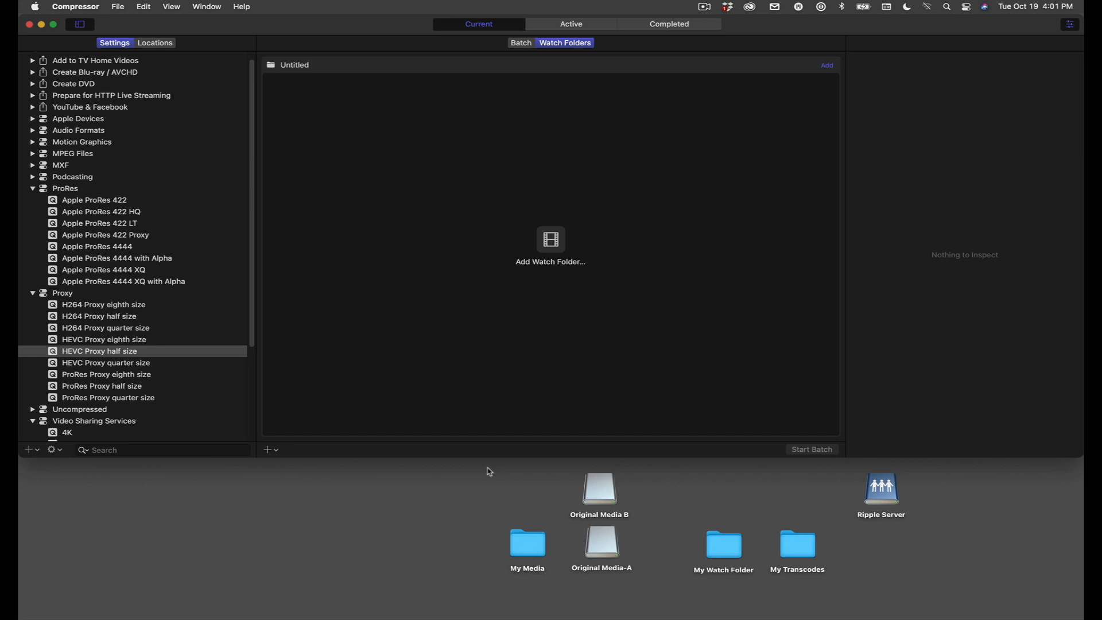
click(723, 545)
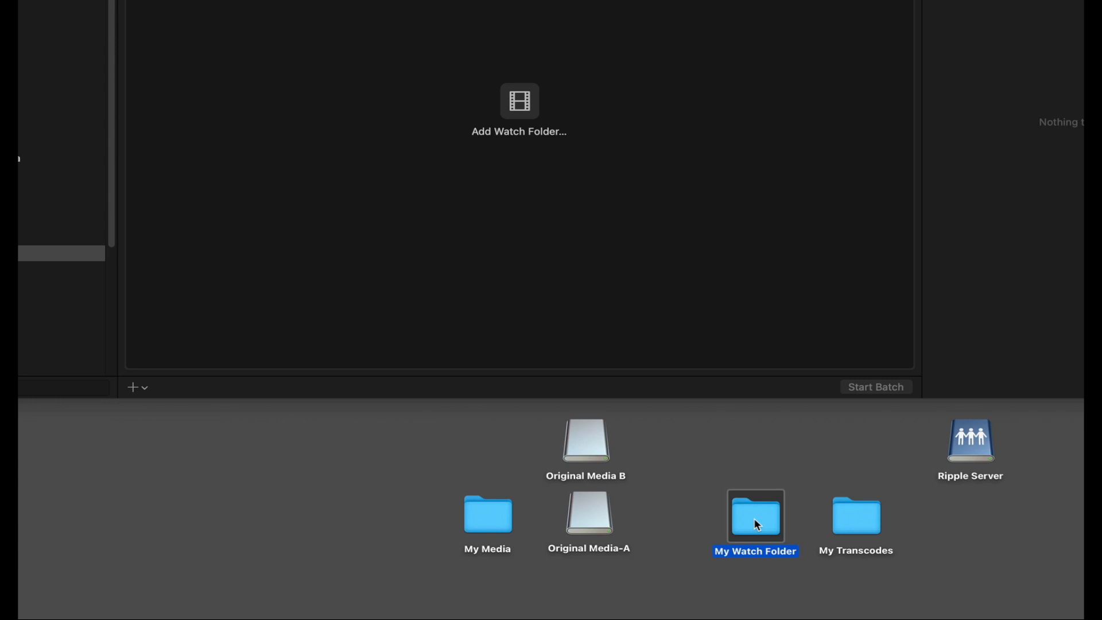
click(856, 517)
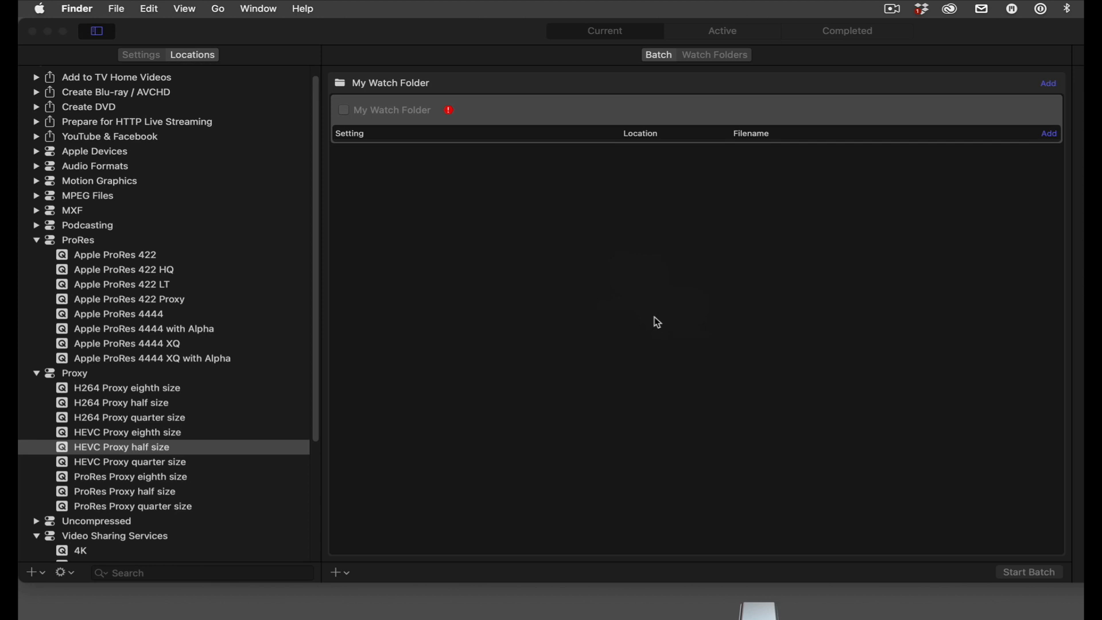
mouse_move(127, 448)
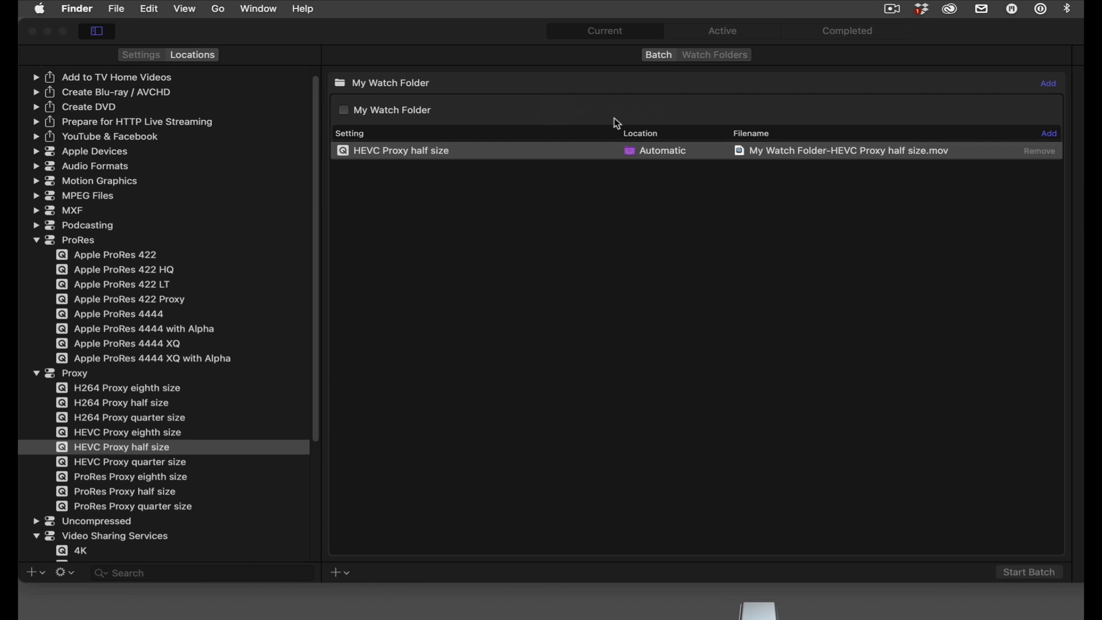
mouse_move(615, 125)
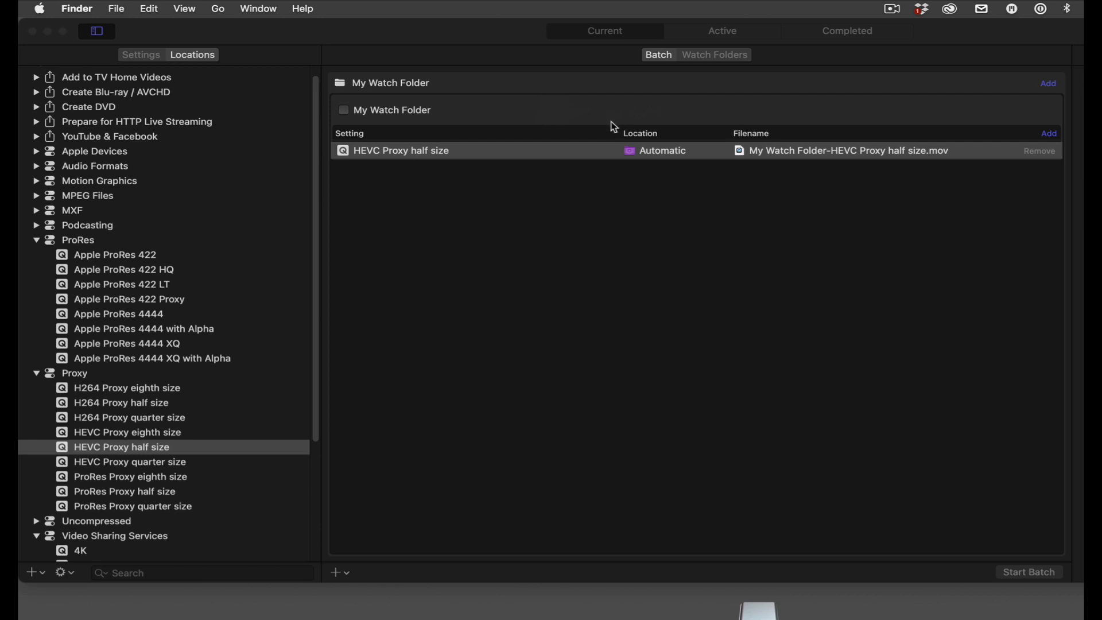
mouse_move(160, 296)
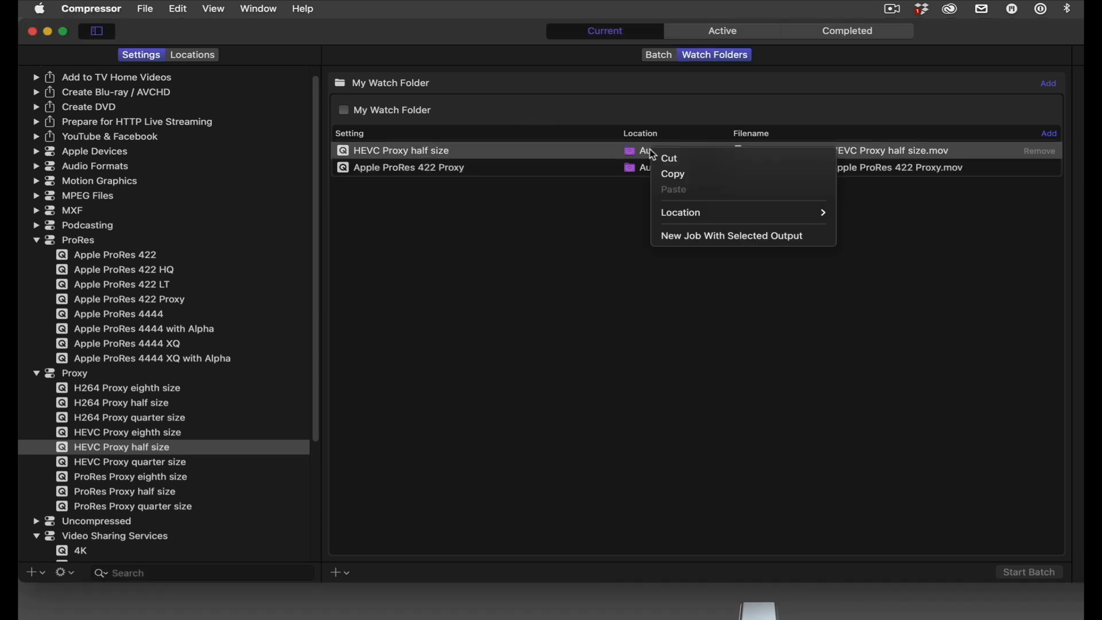
Route HEVC Proxy half size output to a new 'HEVC Proxies' folder in Ripple Server's My Transcodes.
click(679, 212)
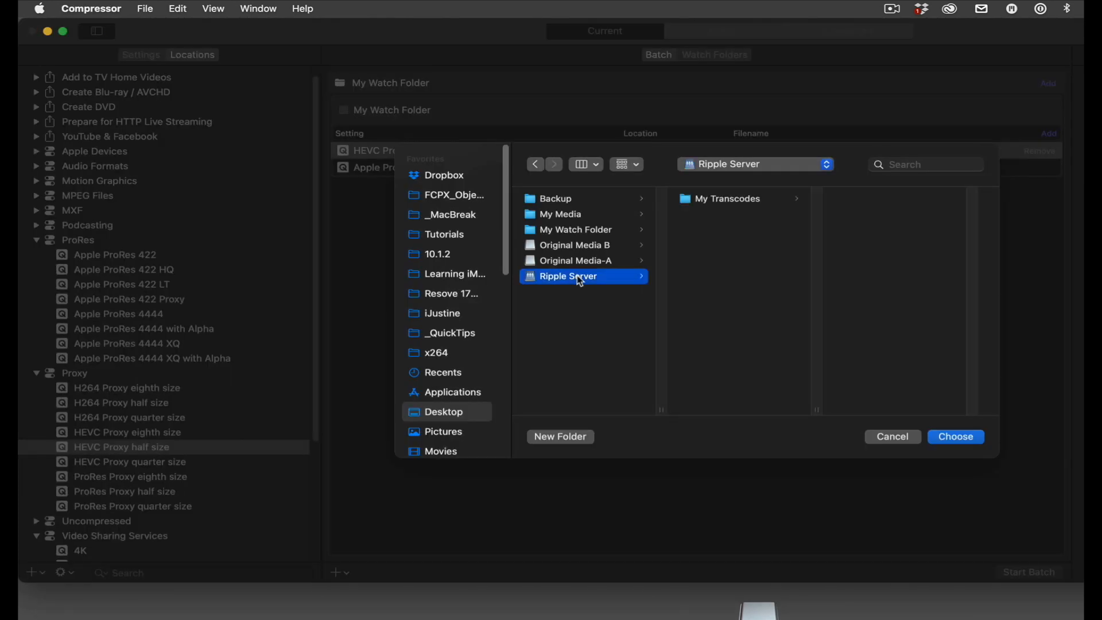
click(727, 198)
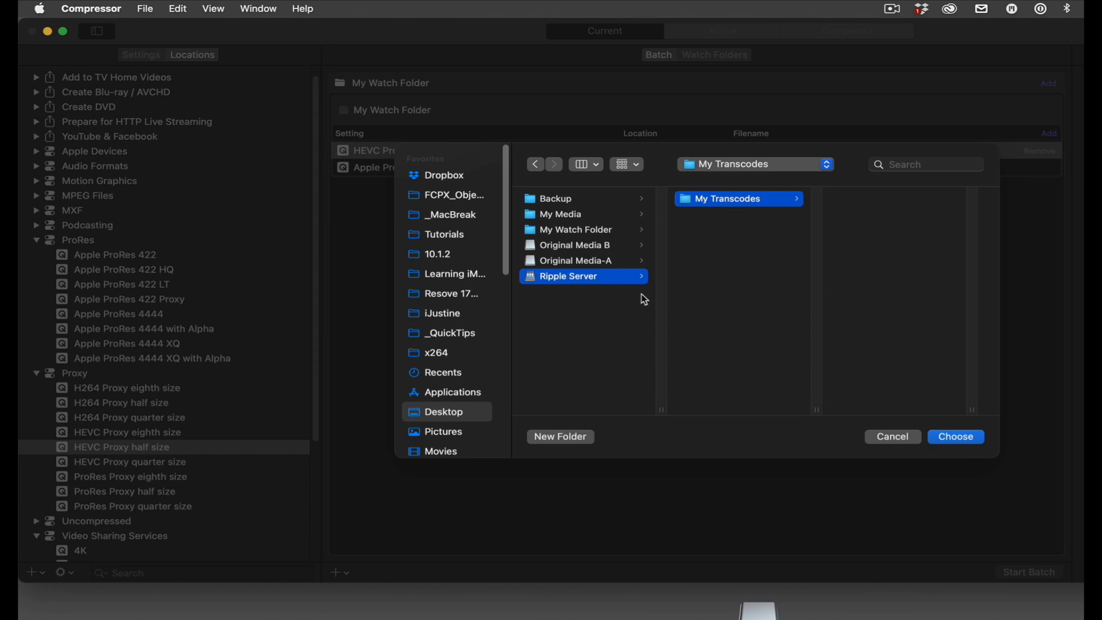
click(560, 436)
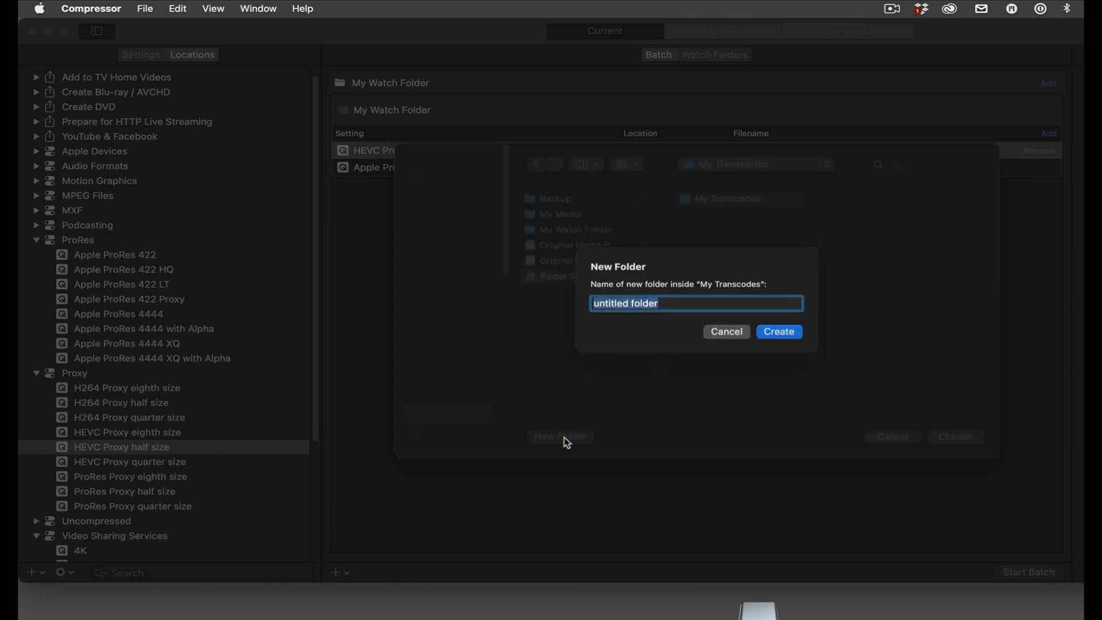
text(HEVC Proxies)
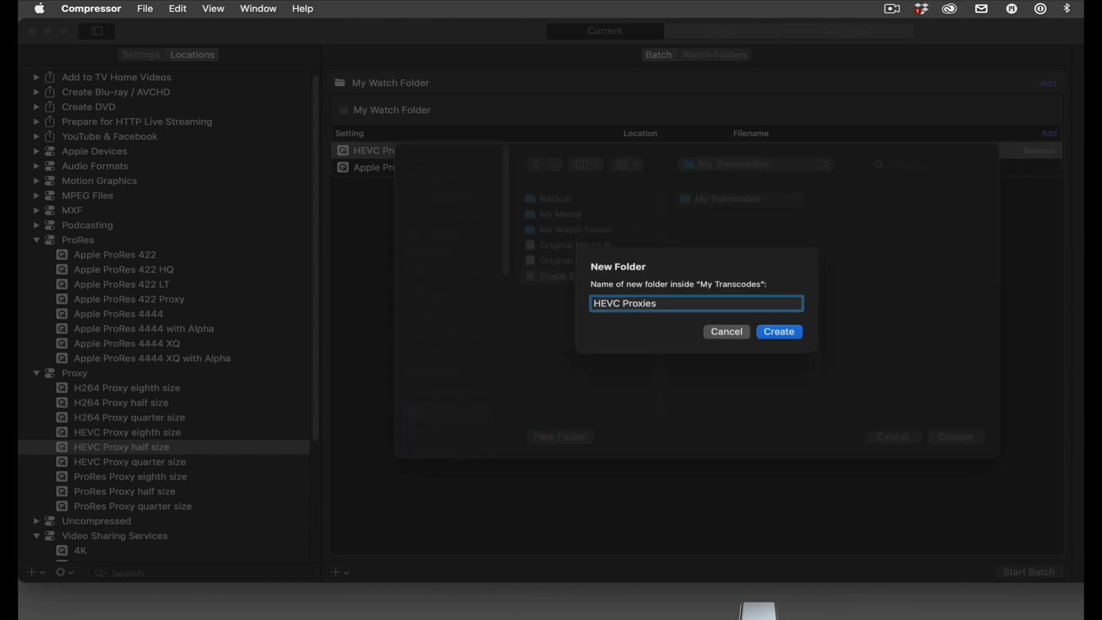
click(777, 331)
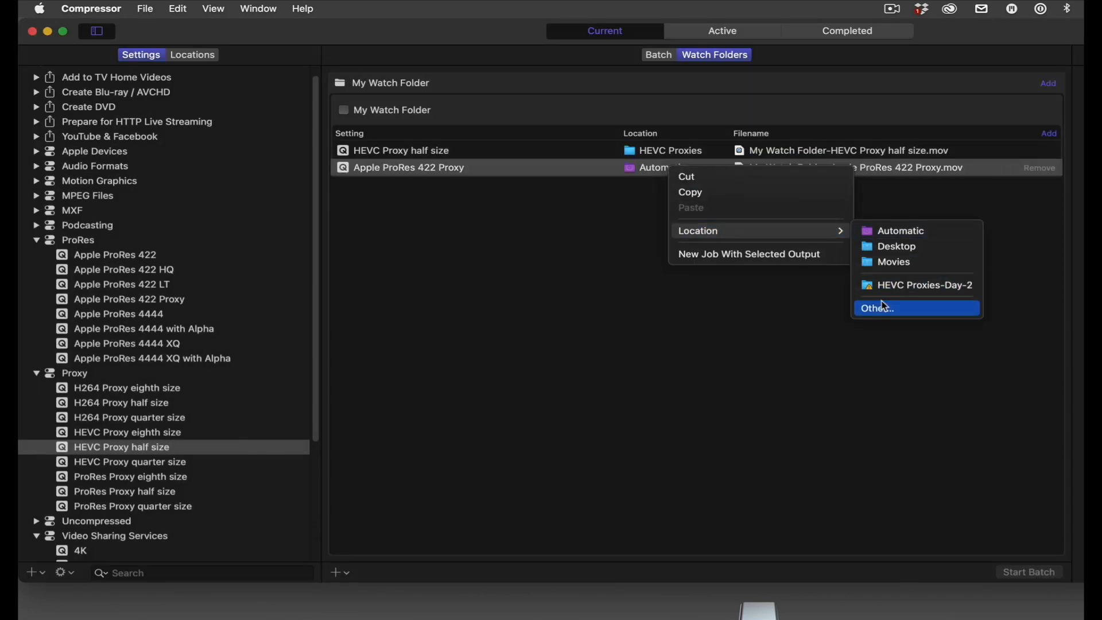
Route Apple ProRes 422 Proxy output to a new 'ProRes Proxies' folder in My Transcodes.
click(875, 308)
text(ProRe)
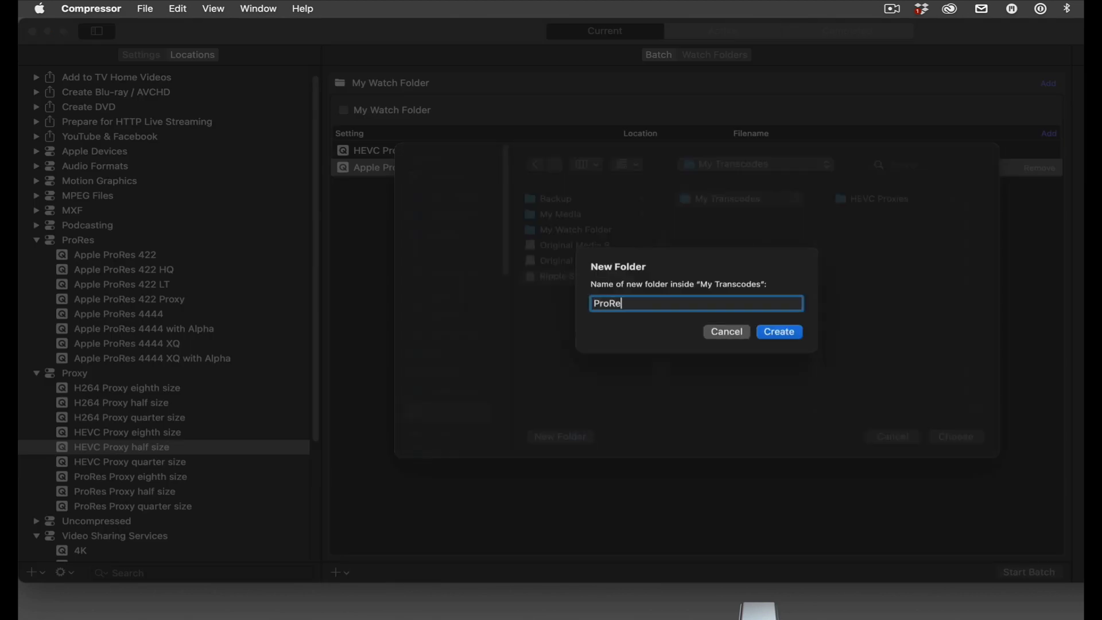
text(s Proxies)
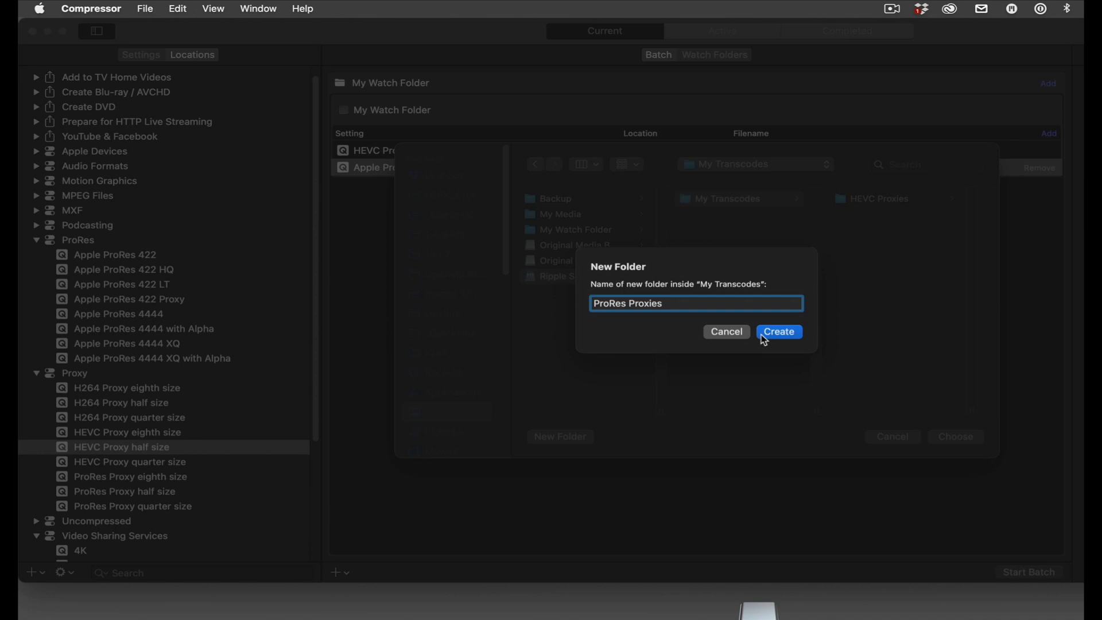
click(779, 331)
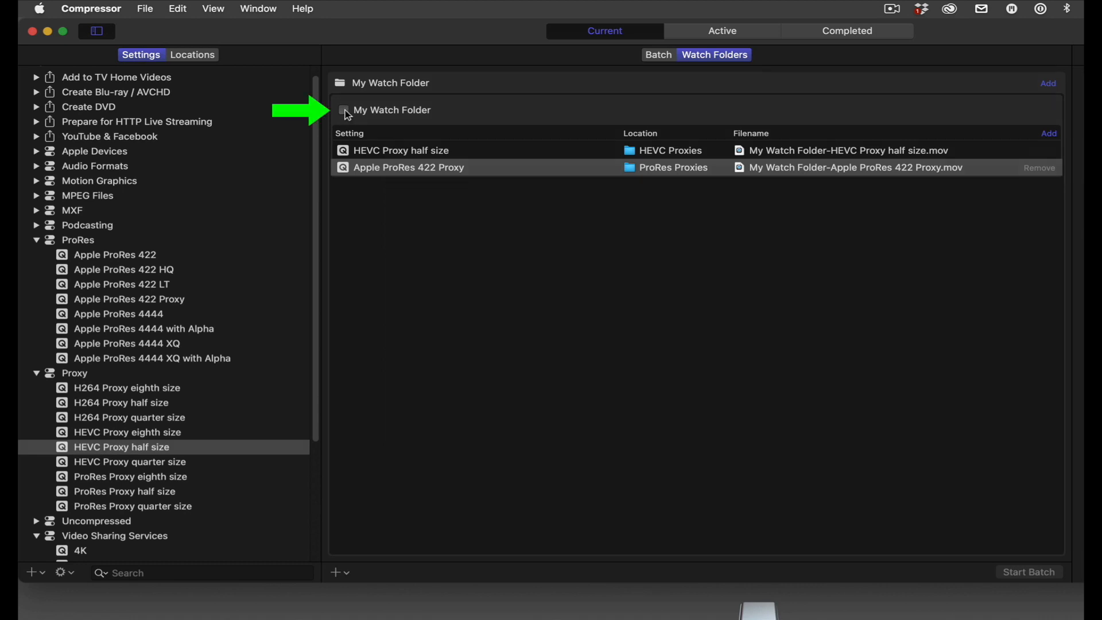
Enable My Watch Folder and keep its Status set to Activated.
click(344, 114)
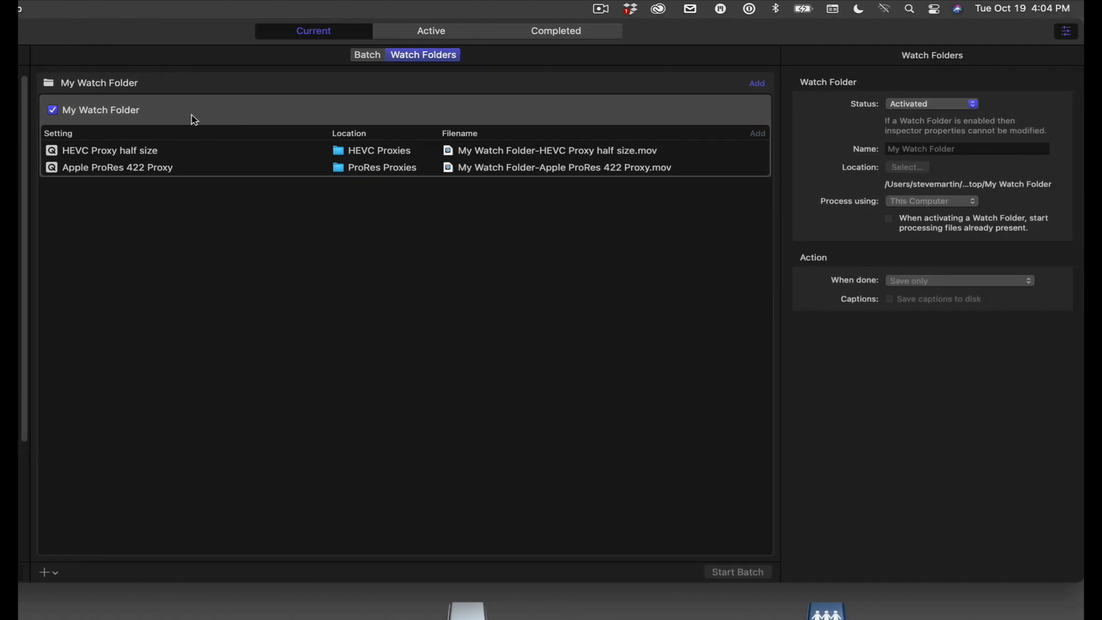
click(930, 103)
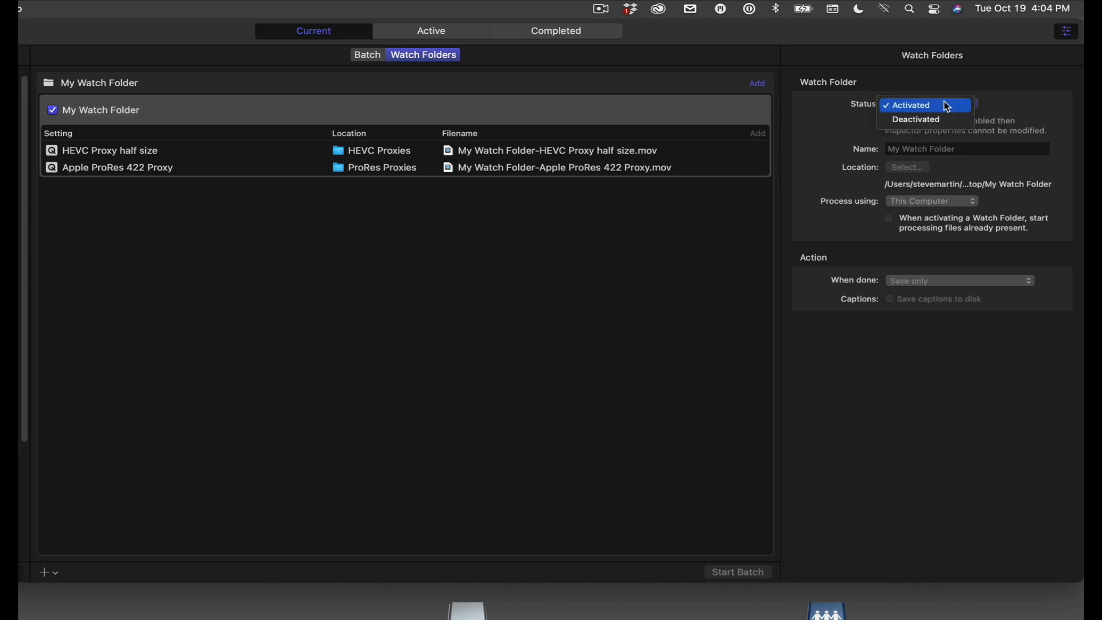
click(911, 104)
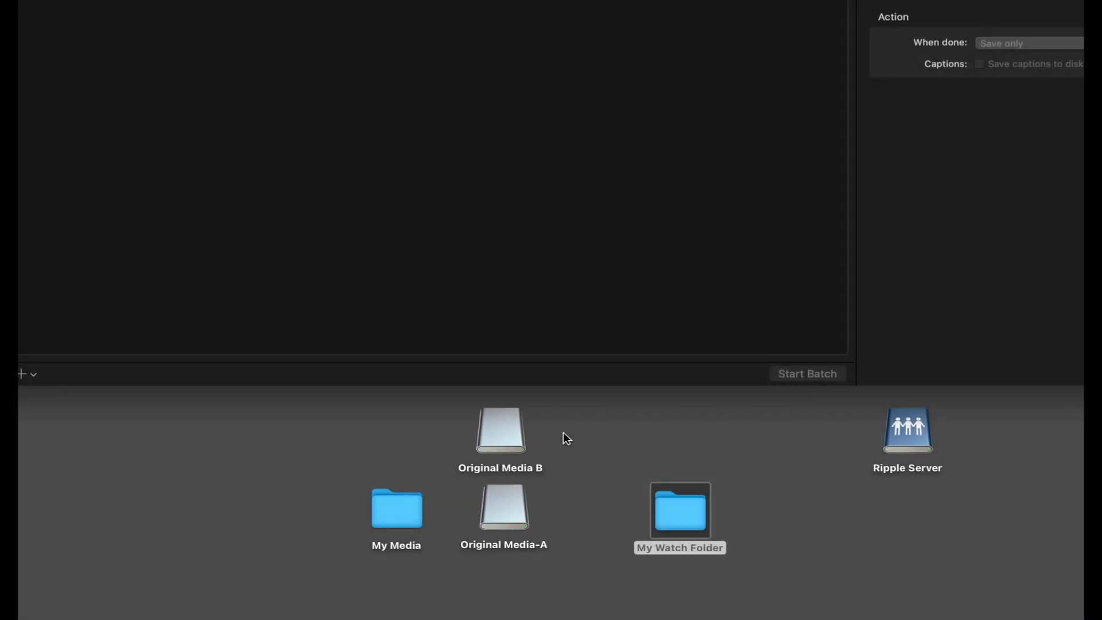
mouse_move(510, 521)
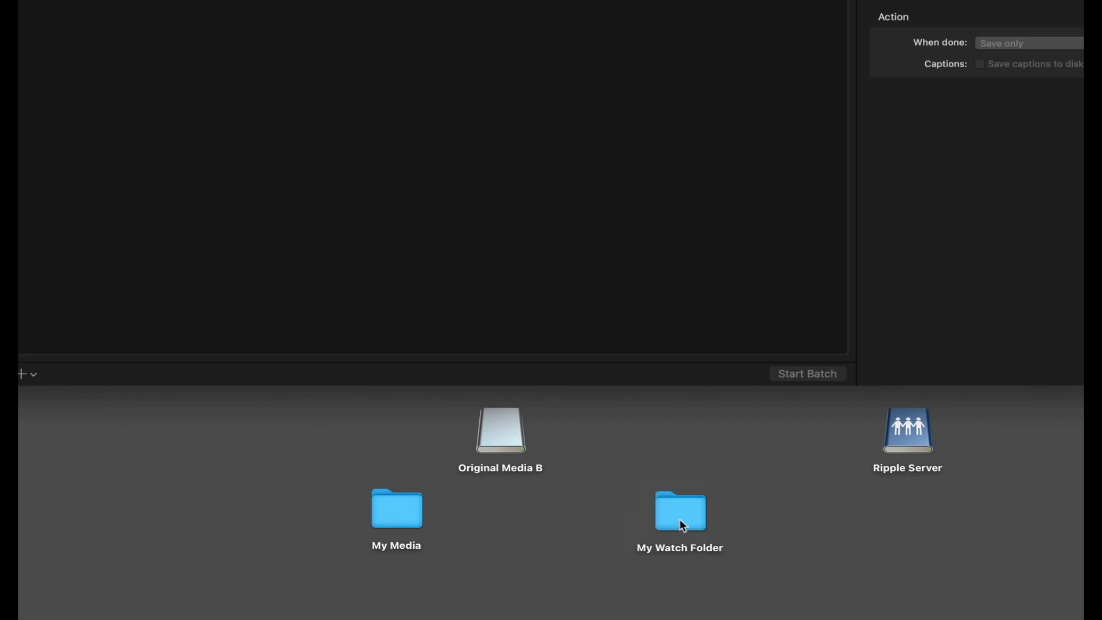
mouse_move(677, 511)
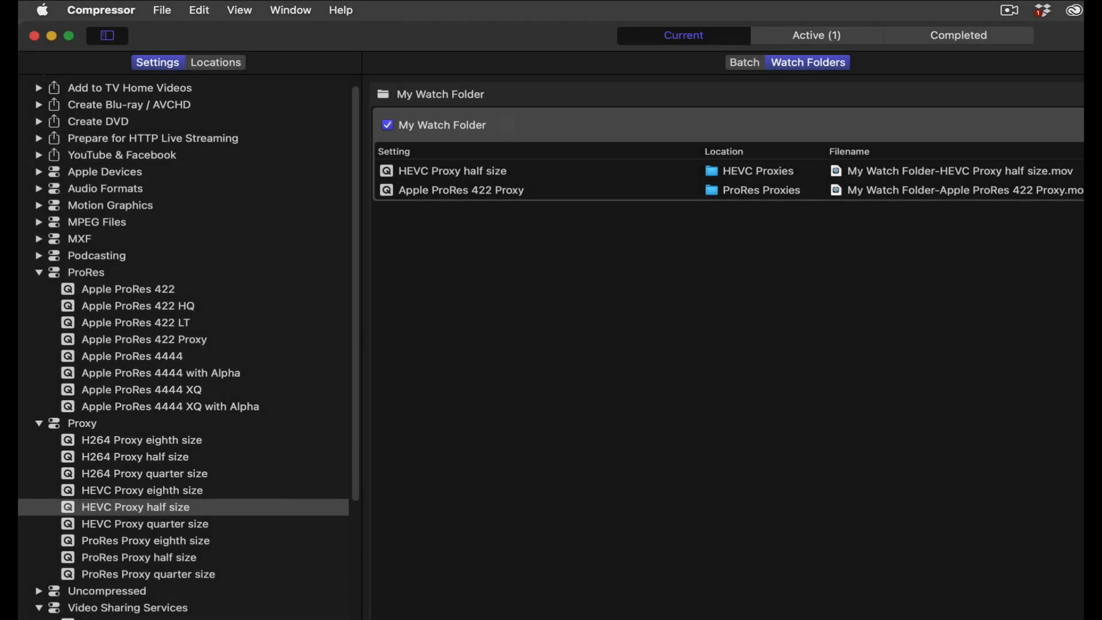
Show the Active jobs and select the processing My Watch Folder job.
click(815, 35)
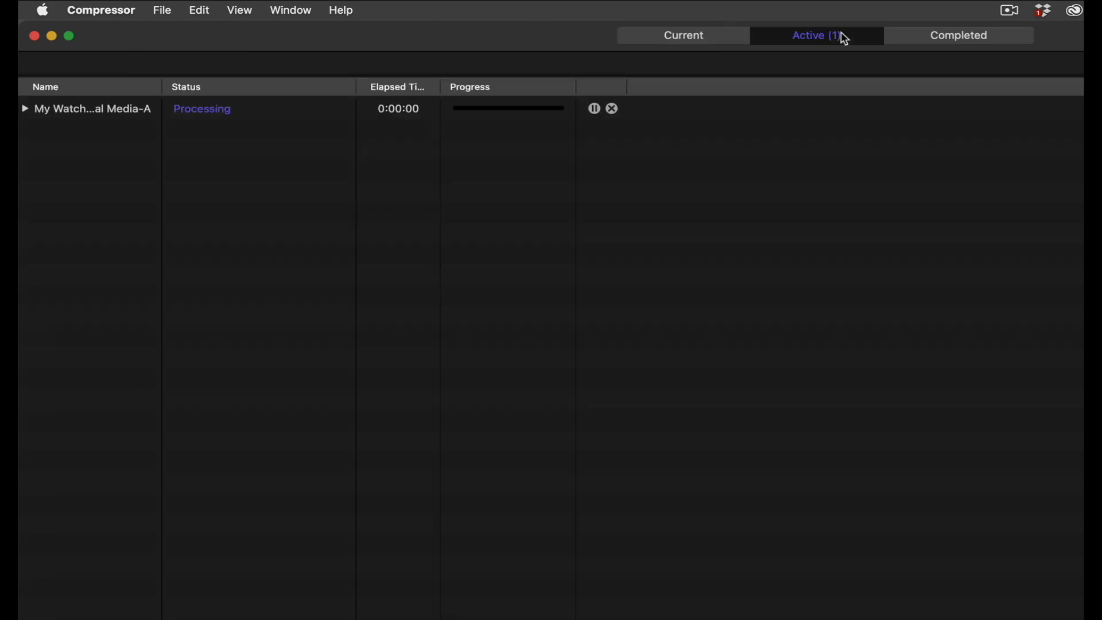
mouse_move(40, 121)
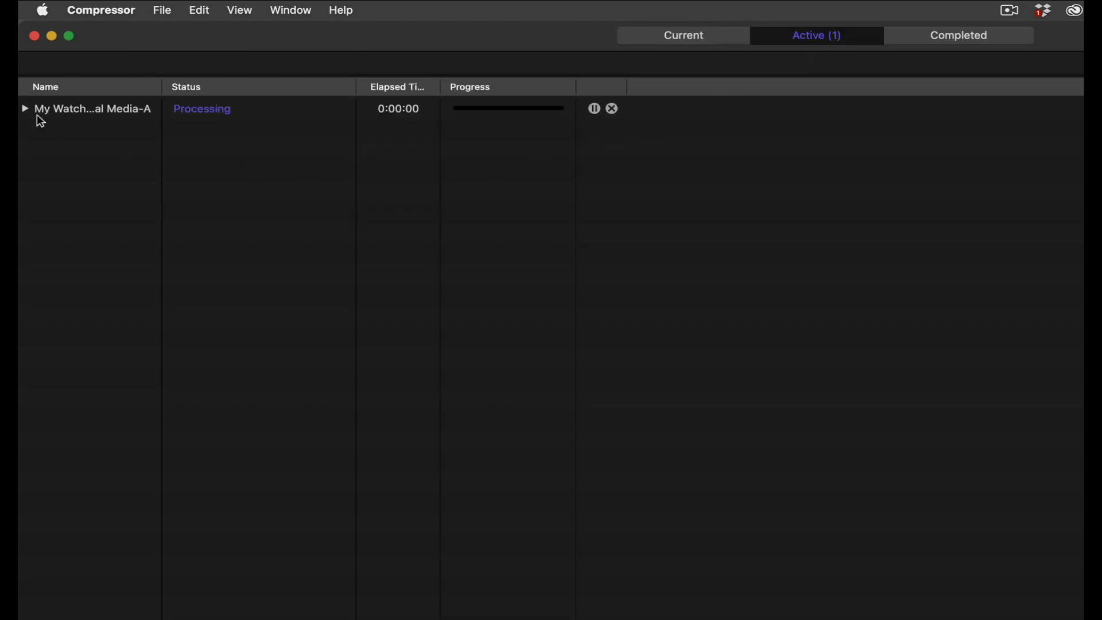
click(24, 108)
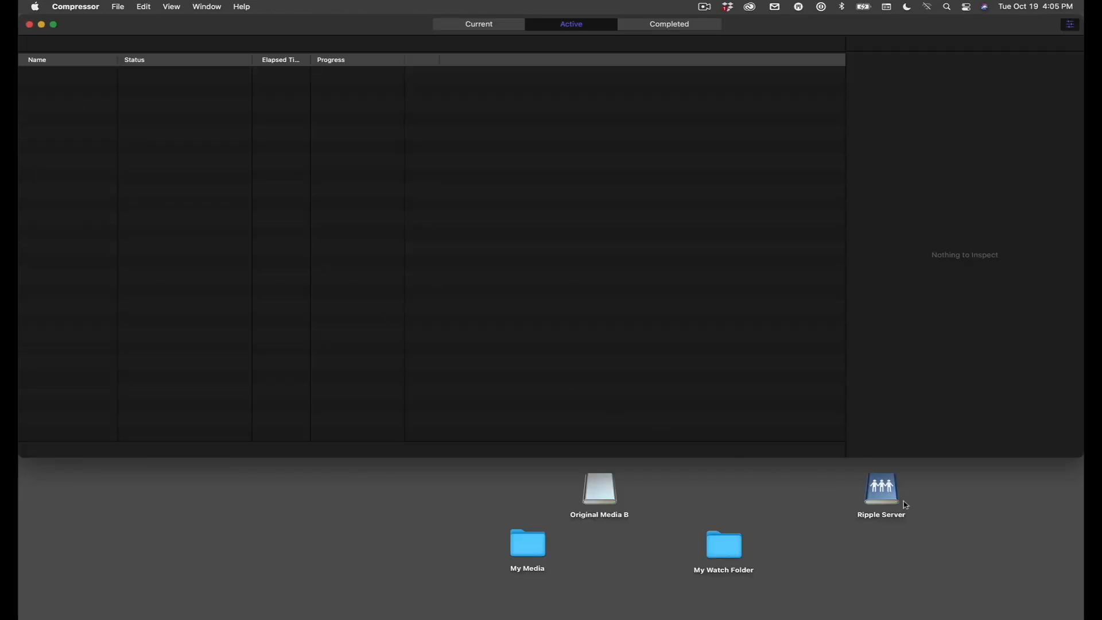
Browse Ripple Server > My Transcodes > HEVC Proxies in Finder to view the proxy files.
double_click(881, 487)
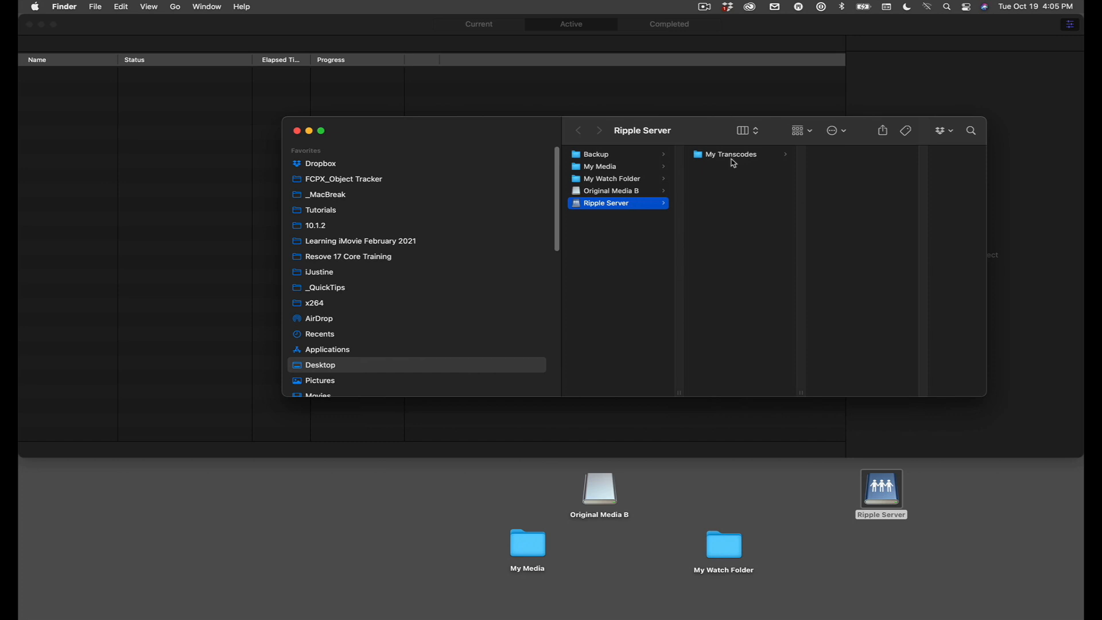
click(732, 153)
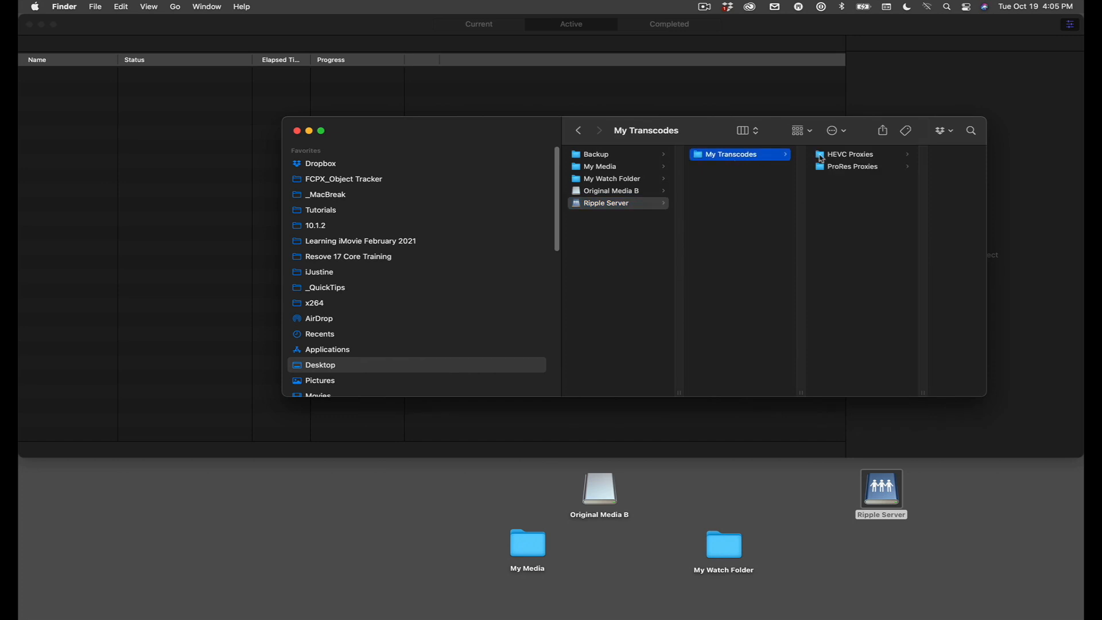
click(851, 154)
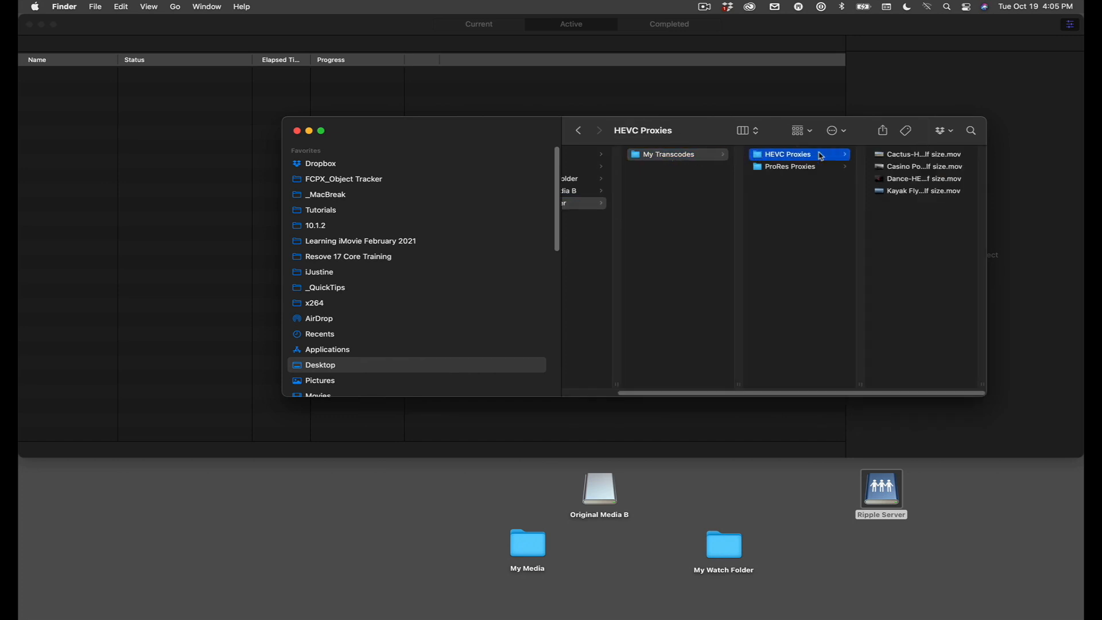
click(789, 166)
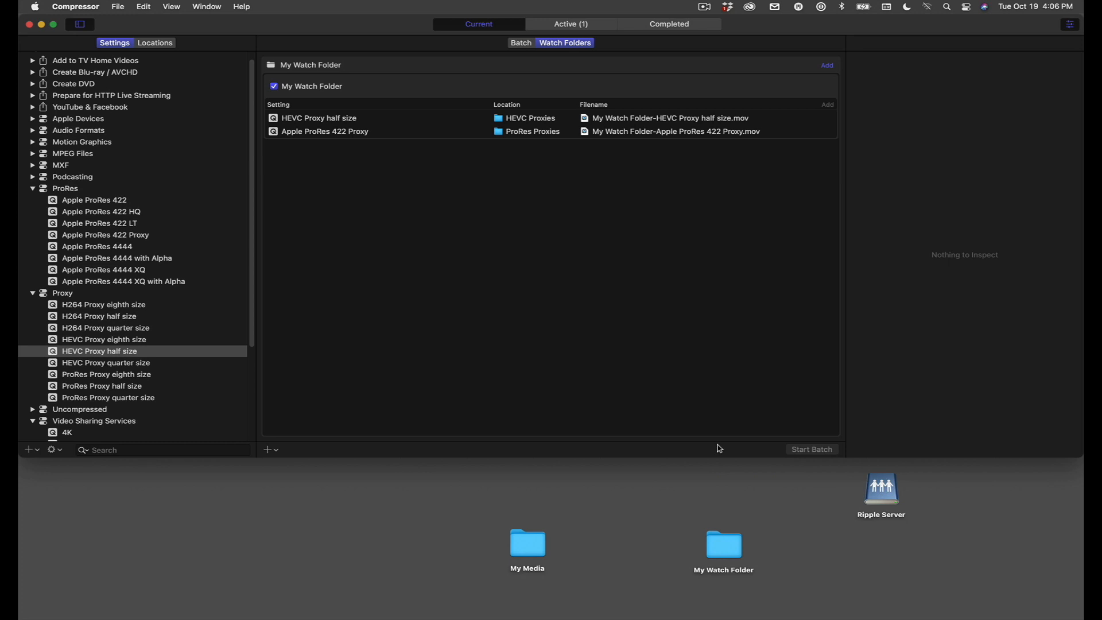
mouse_move(683, 466)
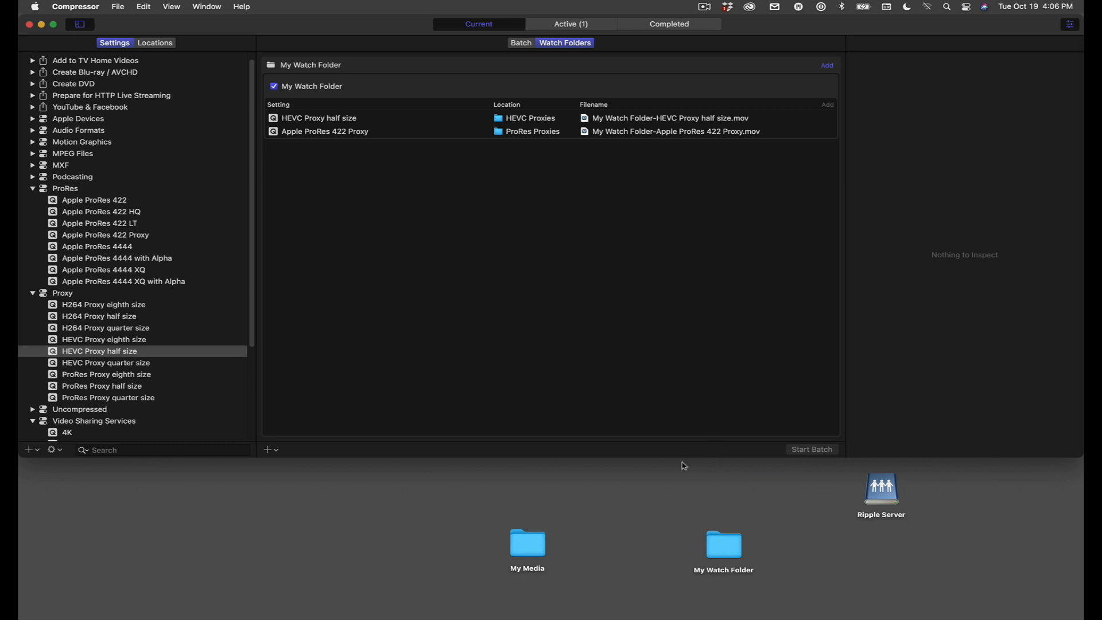
Add My Media as a watch folder saving HEVC Proxy half size output to HEVC Proxies.
click(527, 545)
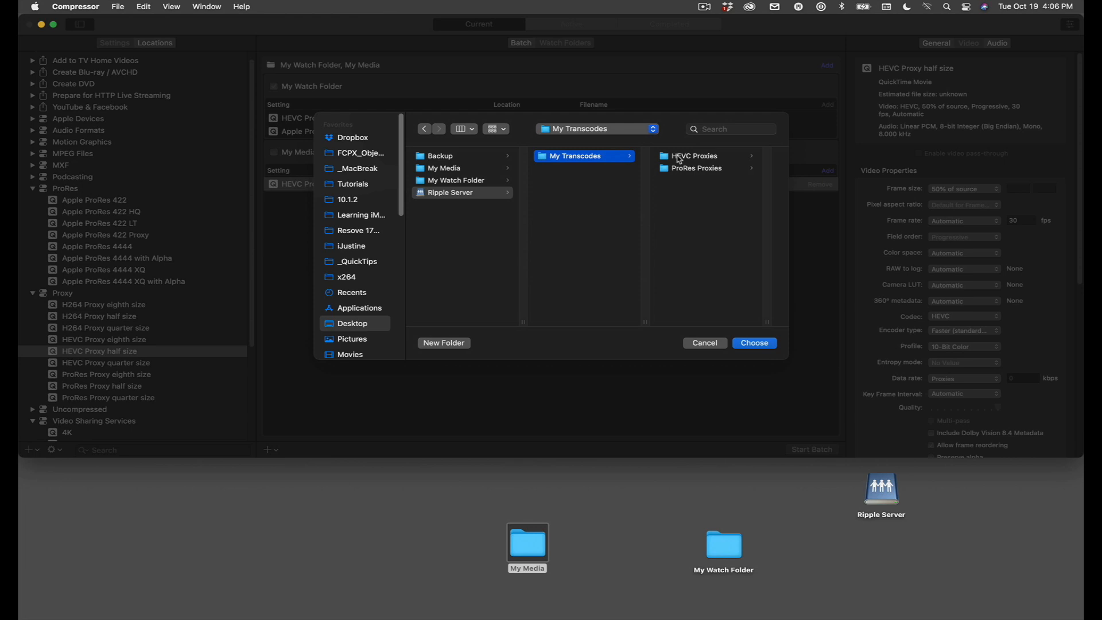
click(754, 342)
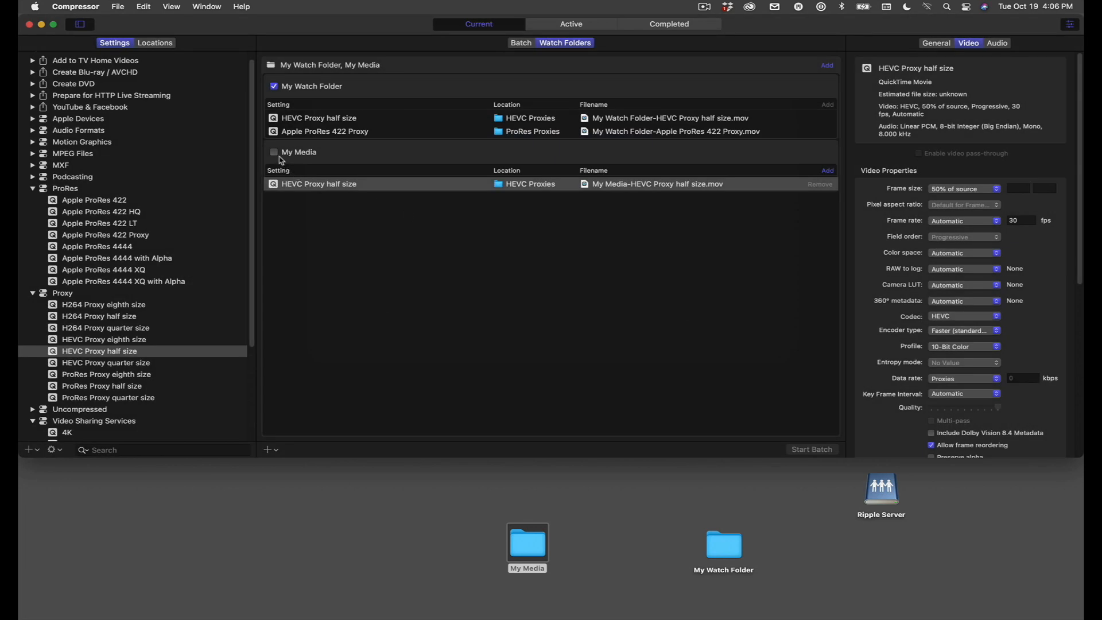
Toggle the My Media watch folder checkbox, view its settings, and leave it Activated.
click(273, 152)
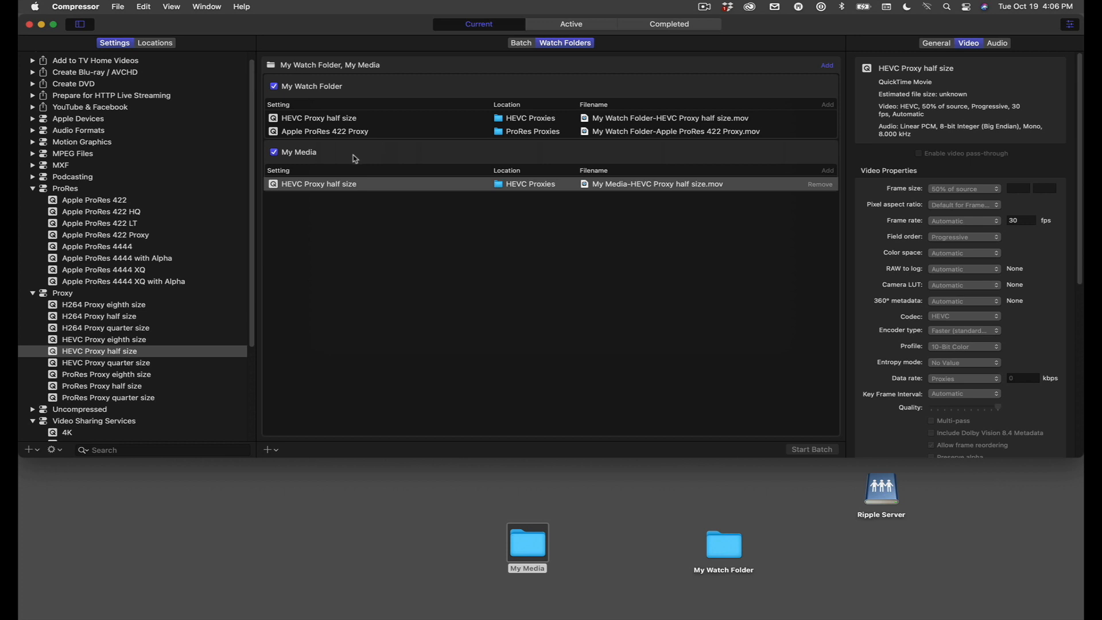
click(273, 151)
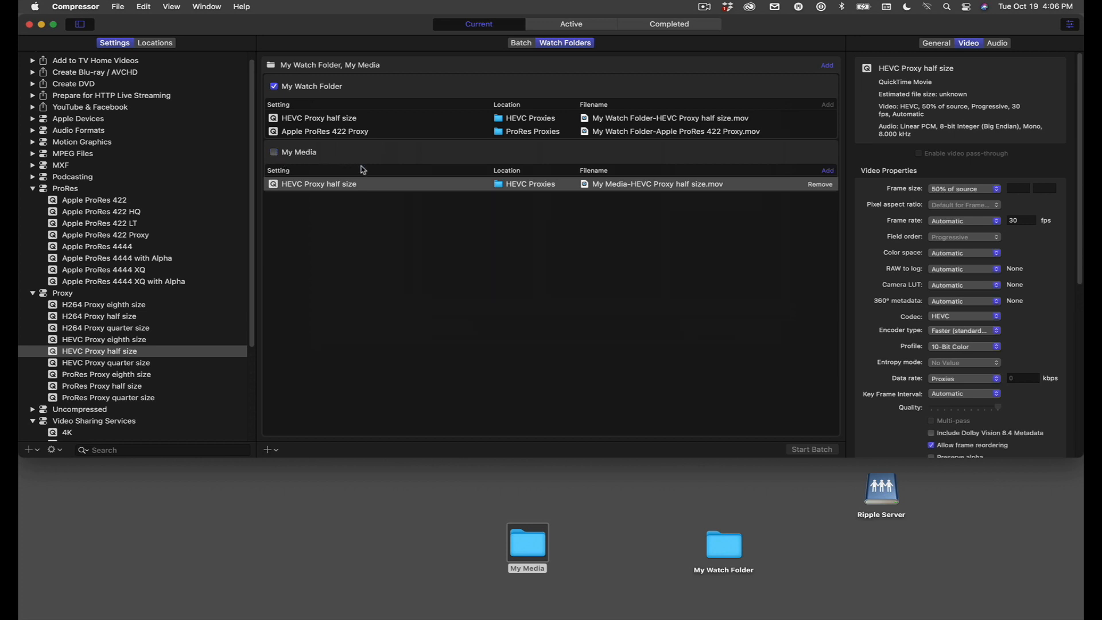
click(298, 151)
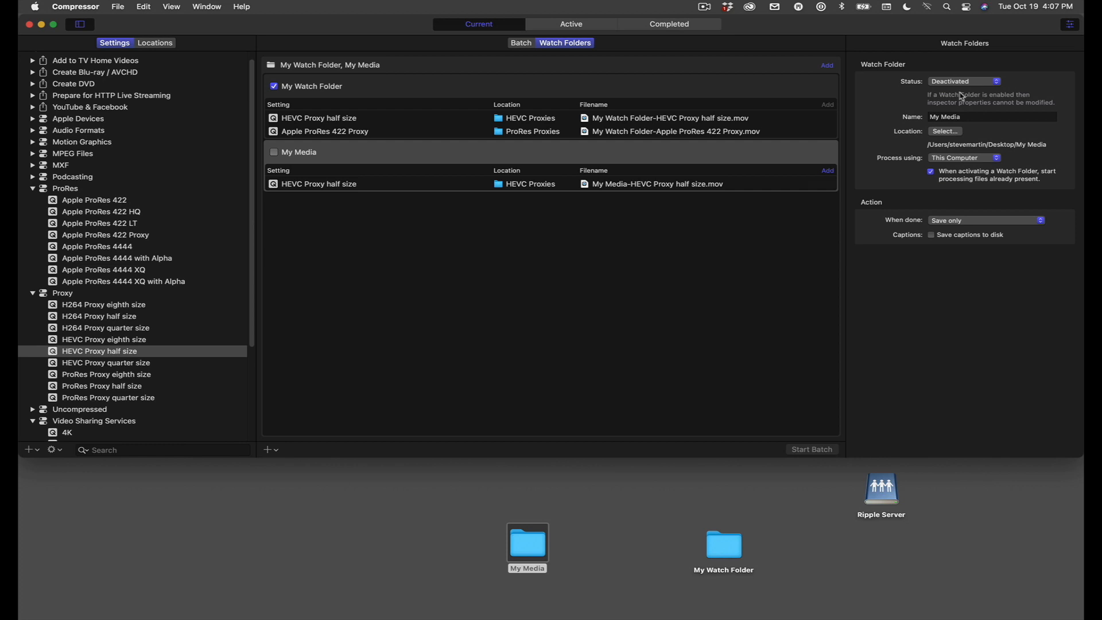
click(275, 151)
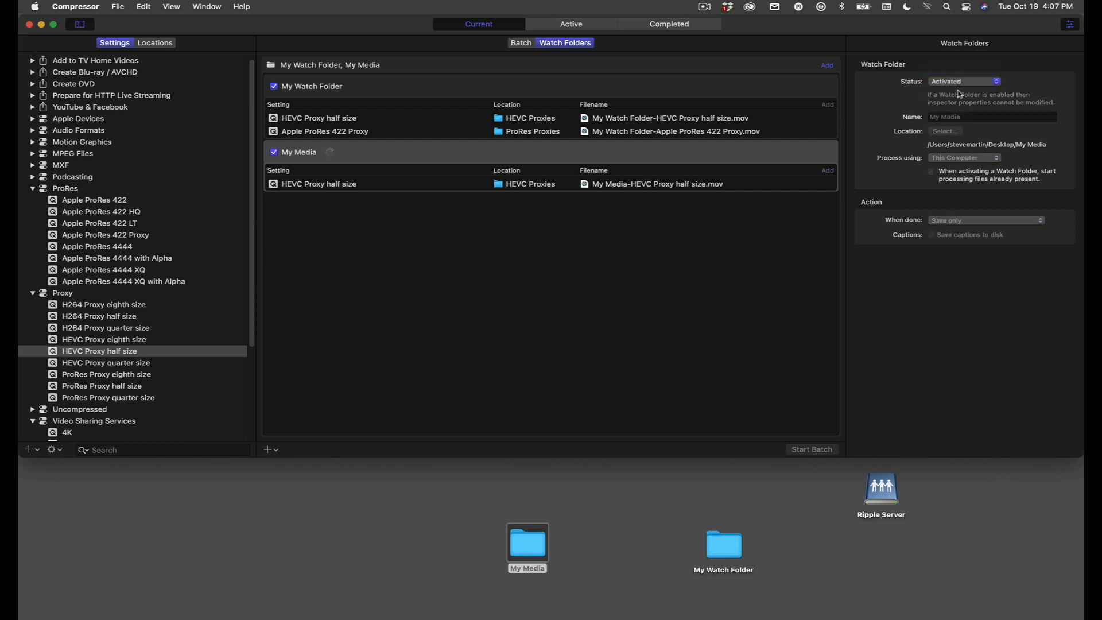
mouse_move(689, 238)
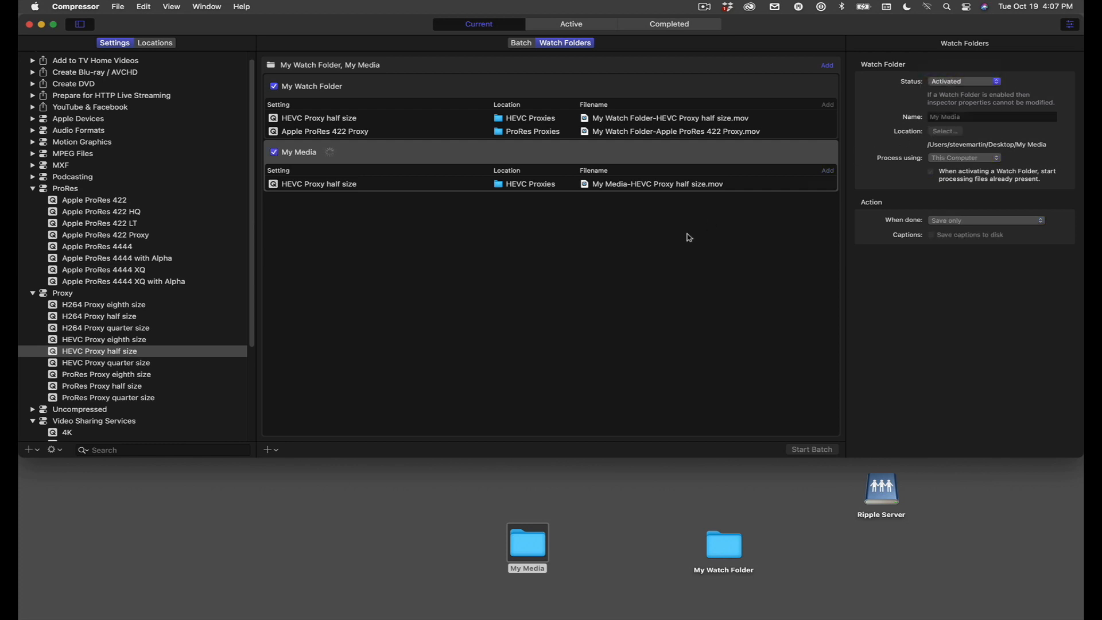